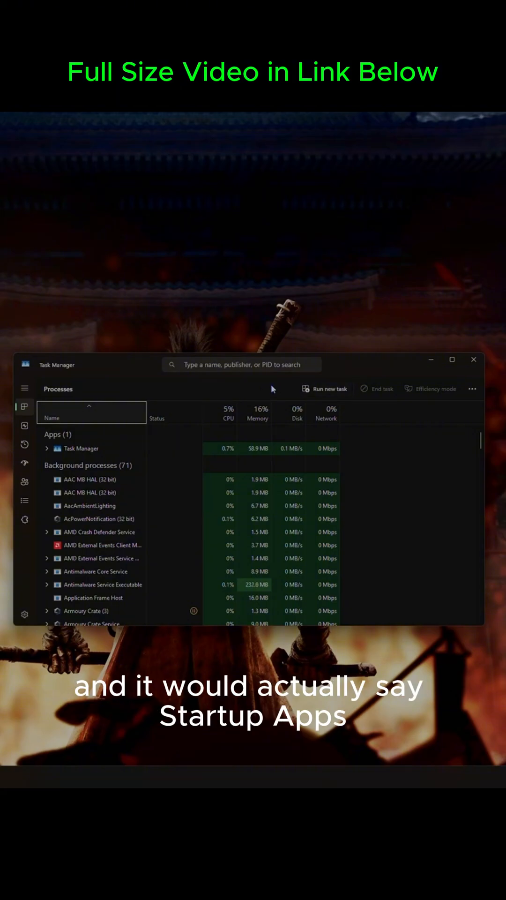
Show Task Manager's Startup apps list, with Steam, EpicGamesLauncher and Terminal all disabled
{"action": "left_click", "coordinate": [24, 464]}
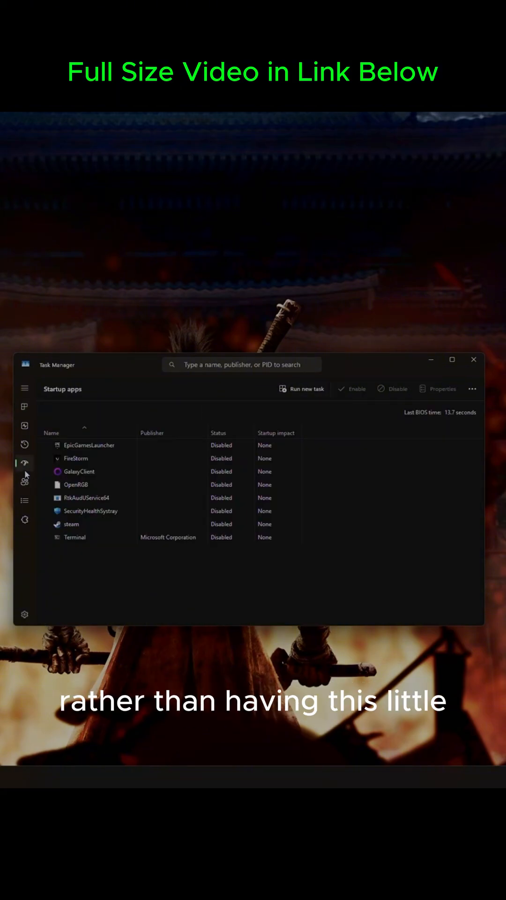
{"action": "mouse_move", "coordinate": [23, 463]}
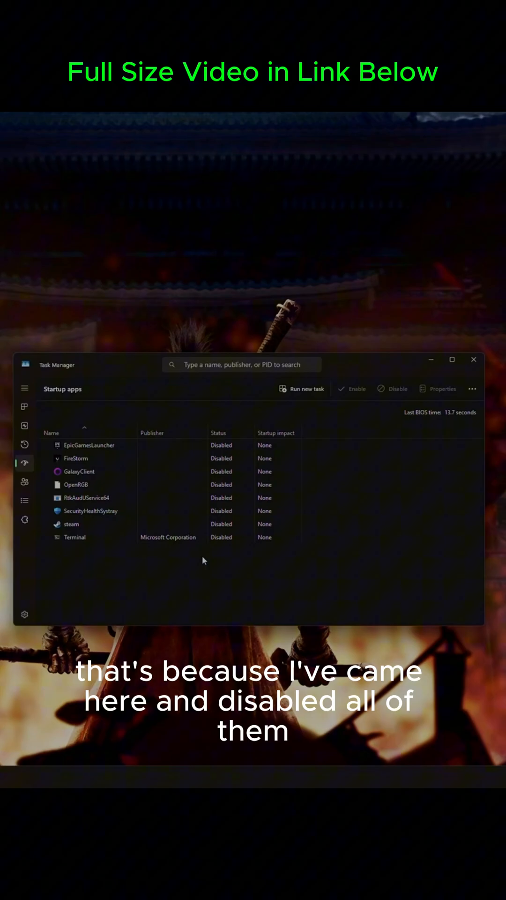
{"action": "mouse_move", "coordinate": [218, 575]}
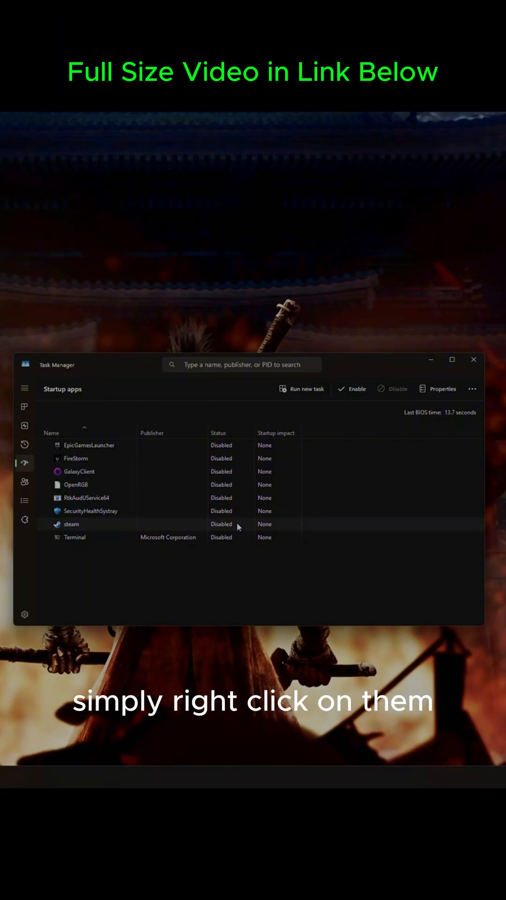
{"action": "right_click", "coordinate": [71, 524]}
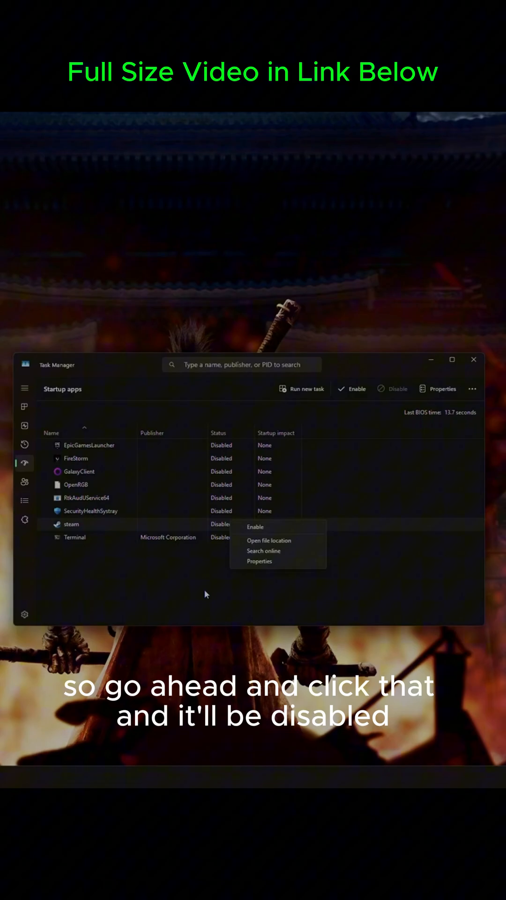
{"action": "left_click", "coordinate": [255, 526]}
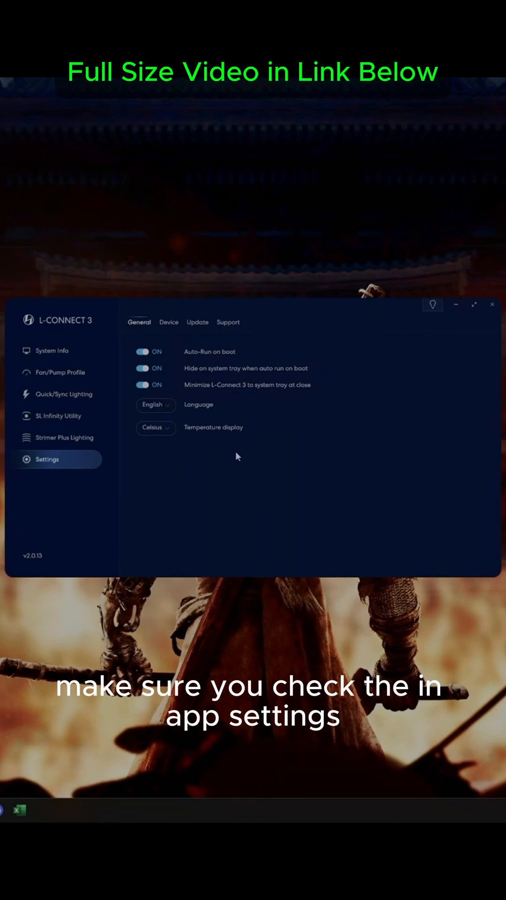
{"action": "mouse_move", "coordinate": [176, 357]}
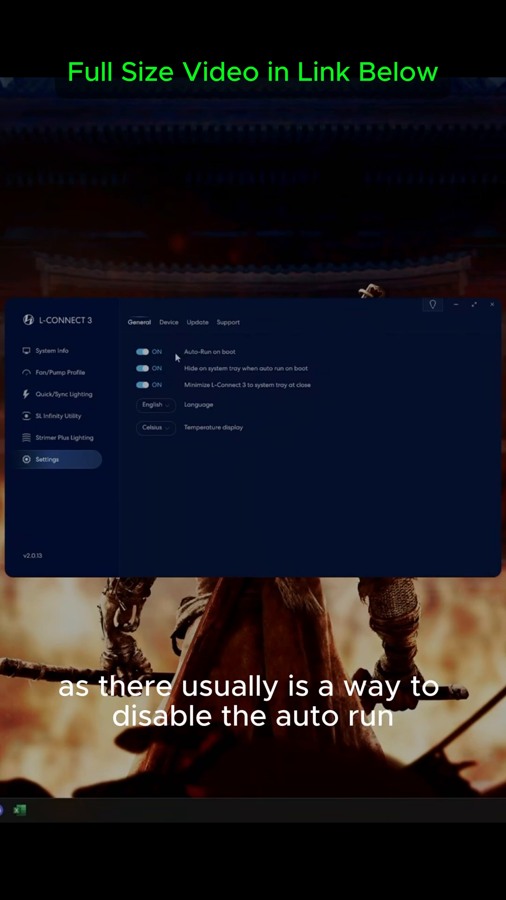